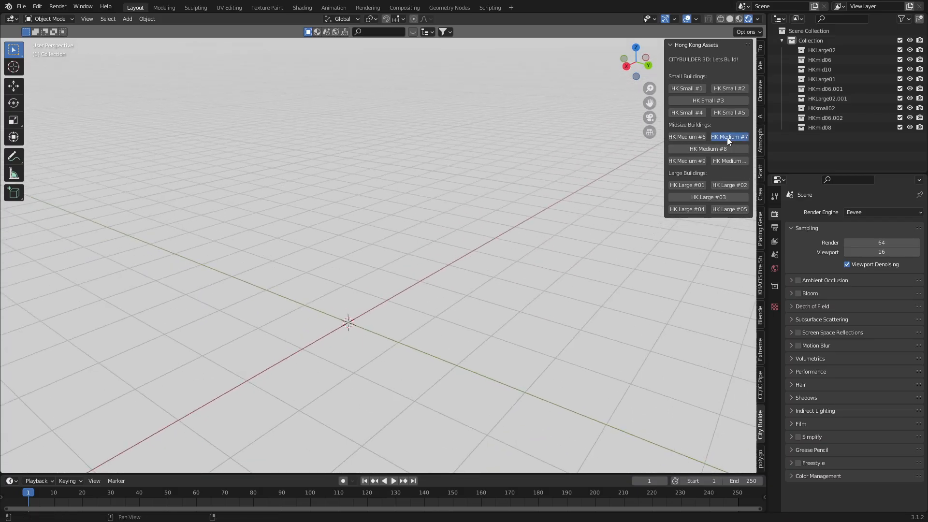
Step: Add HK Medium #7 and HK Small #3 buildings and switch the render engine to Cycles
{"action": "left_click", "coordinate": [729, 137]}
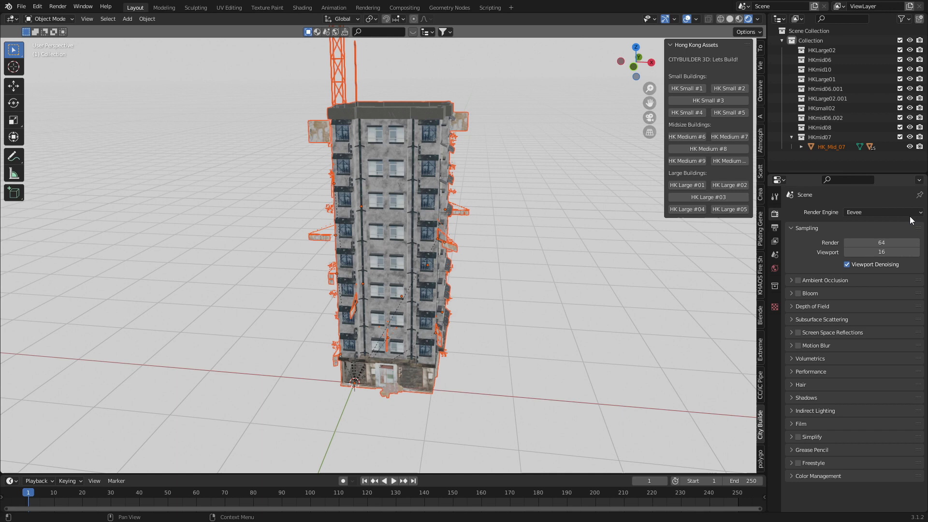
{"action": "left_click", "coordinate": [881, 212]}
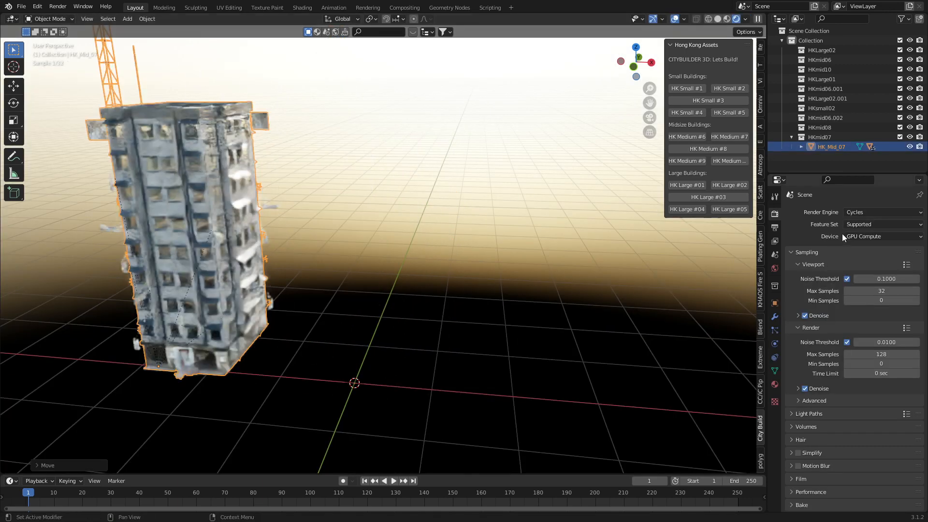
{"action": "left_click", "coordinate": [707, 100]}
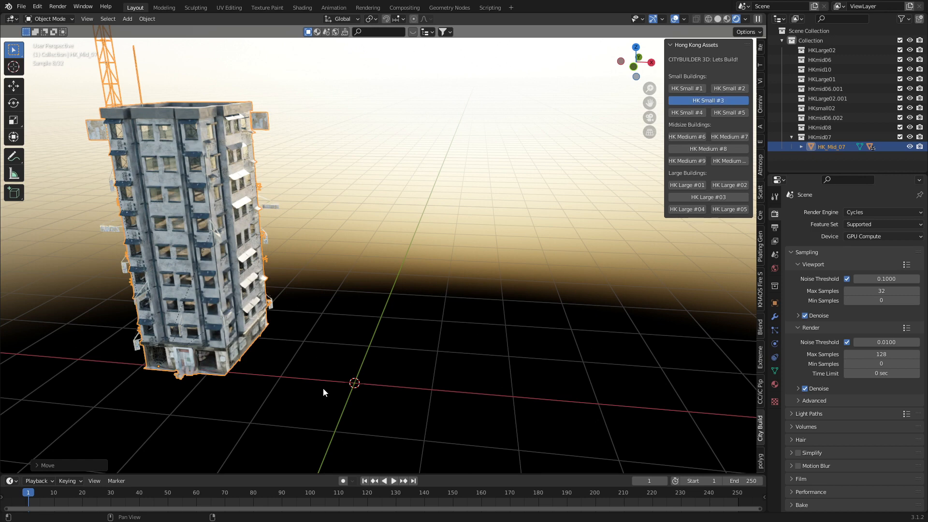
{"action": "left_click", "coordinate": [707, 100]}
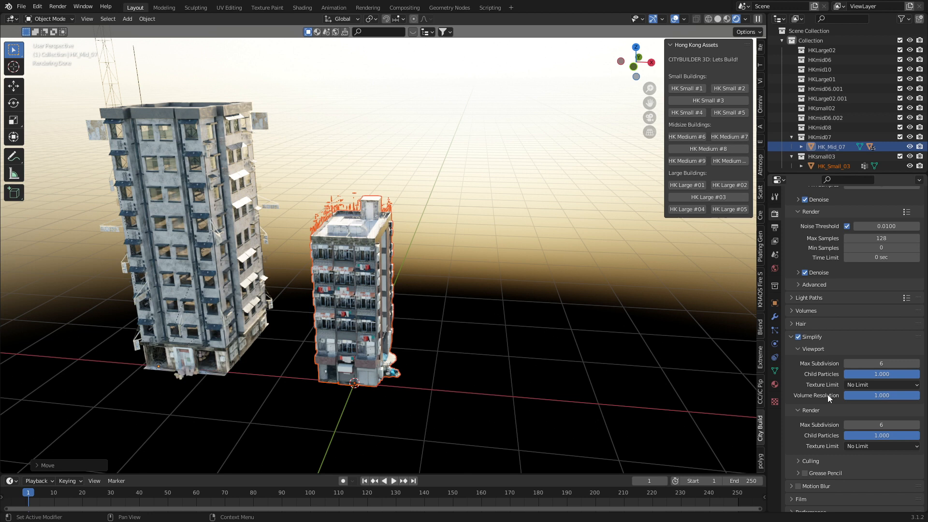
Step: In Simplify, cap Viewport Texture Limit at 512 and Render Texture Limit at 1024
{"action": "left_click", "coordinate": [880, 384]}
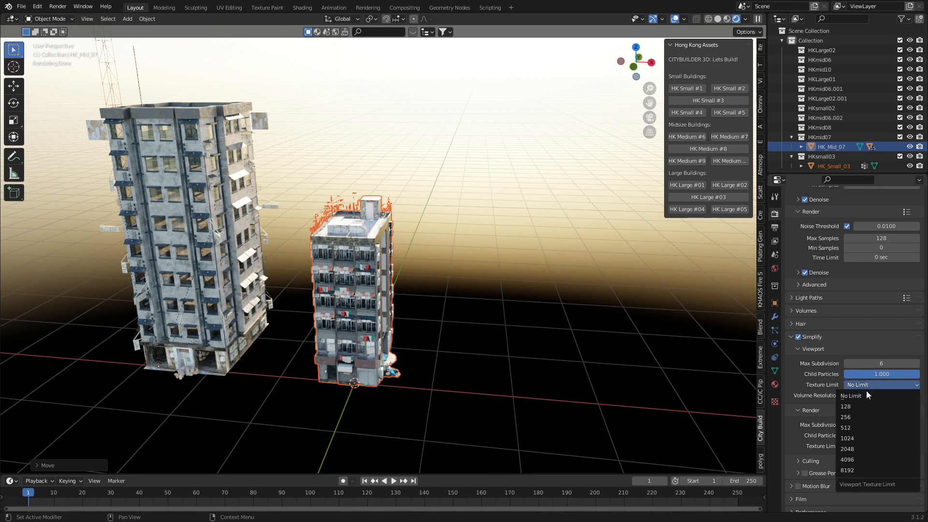
{"action": "mouse_move", "coordinate": [863, 426]}
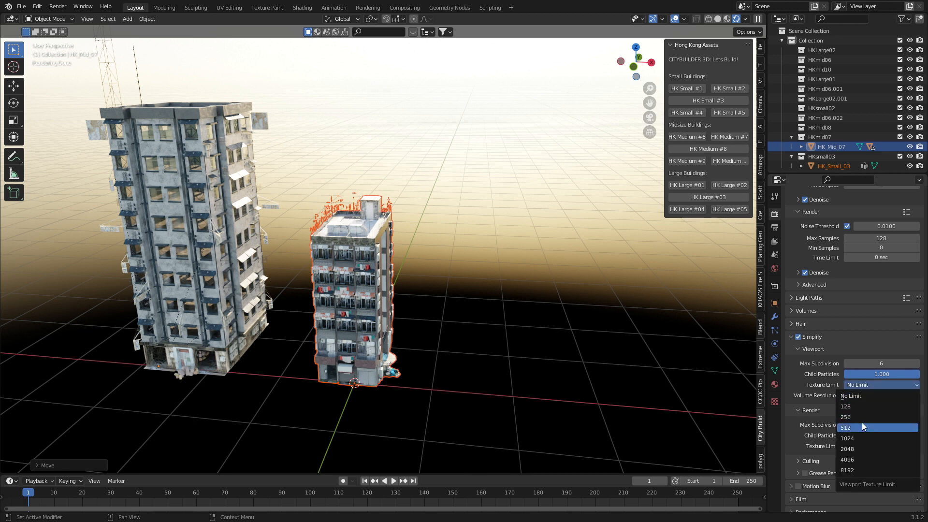
{"action": "left_click", "coordinate": [847, 427]}
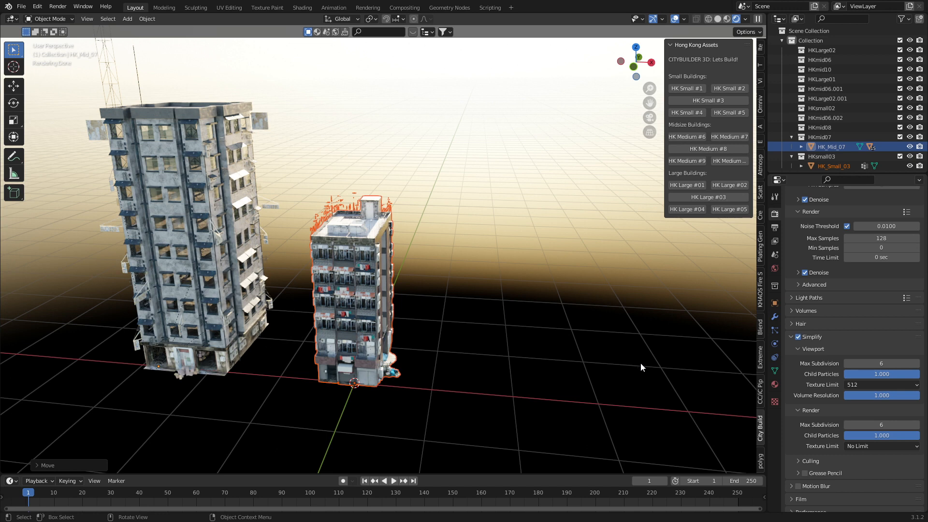
{"action": "mouse_move", "coordinate": [860, 445]}
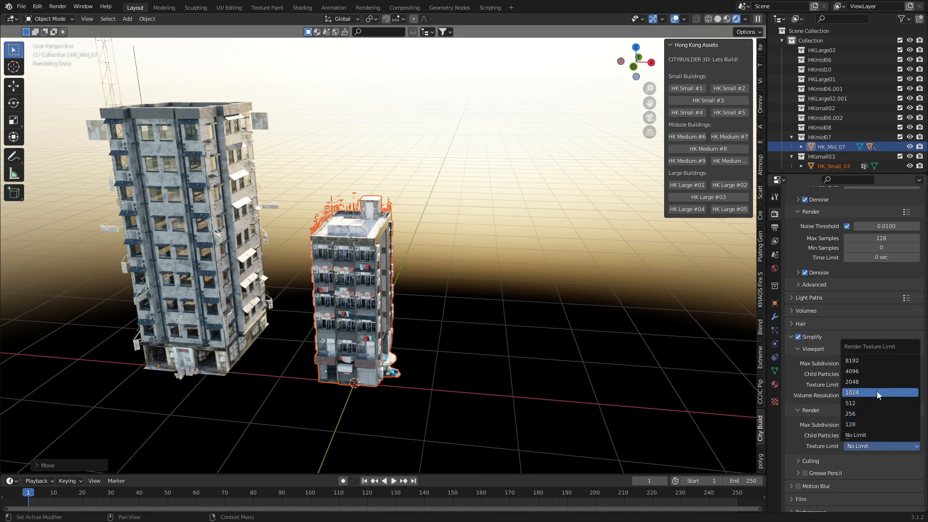
{"action": "left_click", "coordinate": [851, 403]}
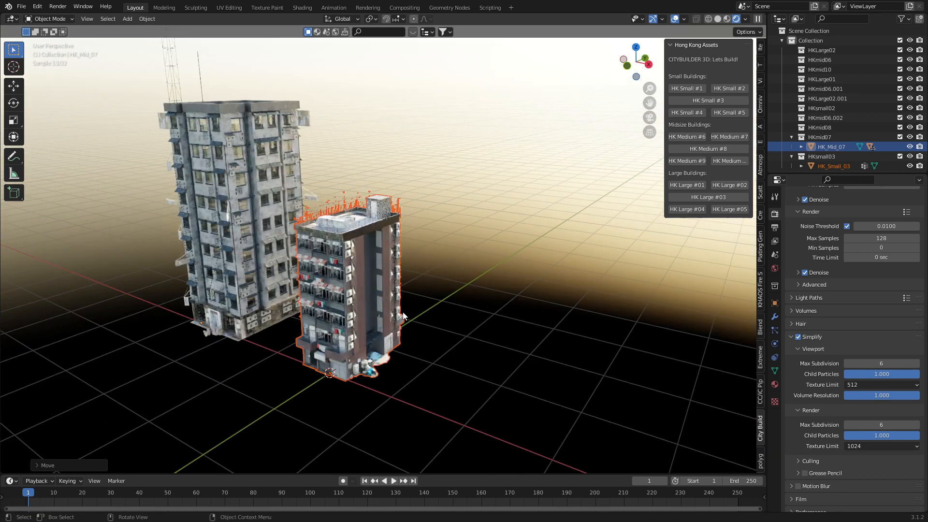
{"action": "key", "text": "g"}
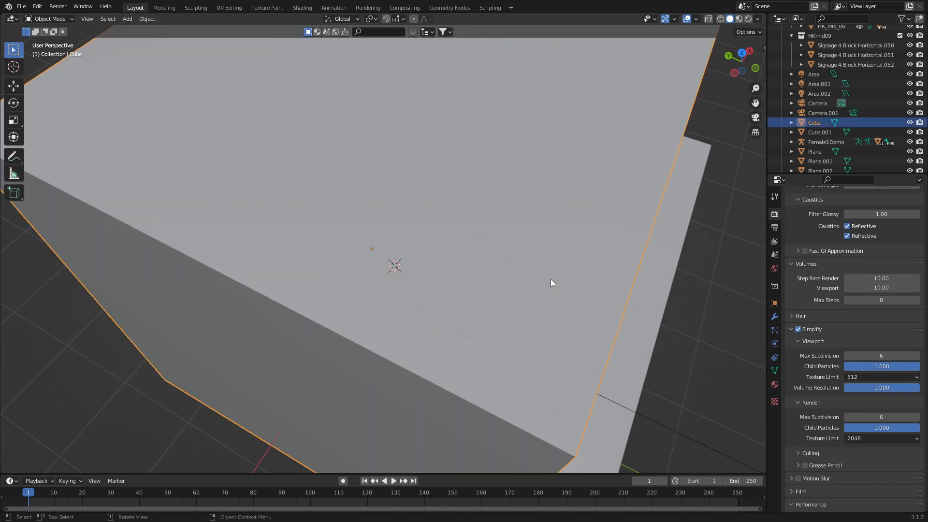
{"action": "mouse_move", "coordinate": [530, 259]}
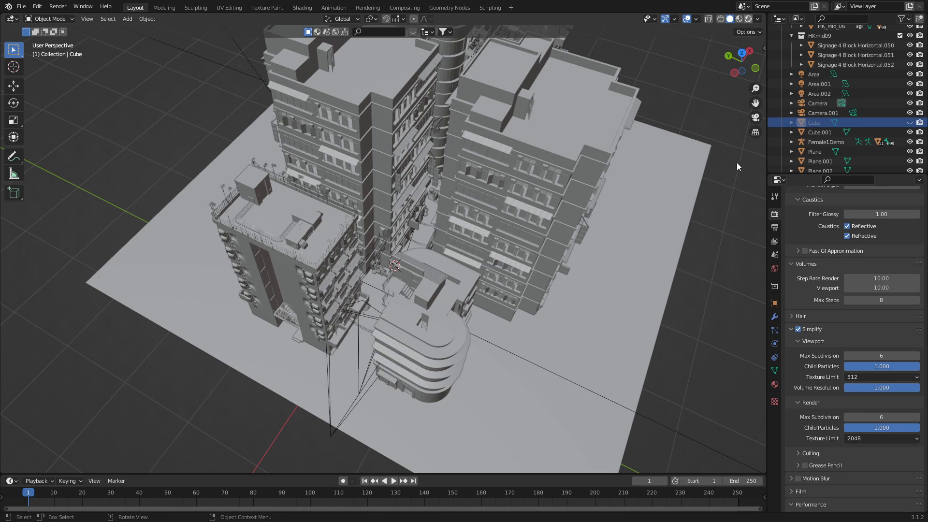
Step: Switch the viewport to Rendered shading to preview the lit building block in Cycles
{"action": "left_click", "coordinate": [737, 19]}
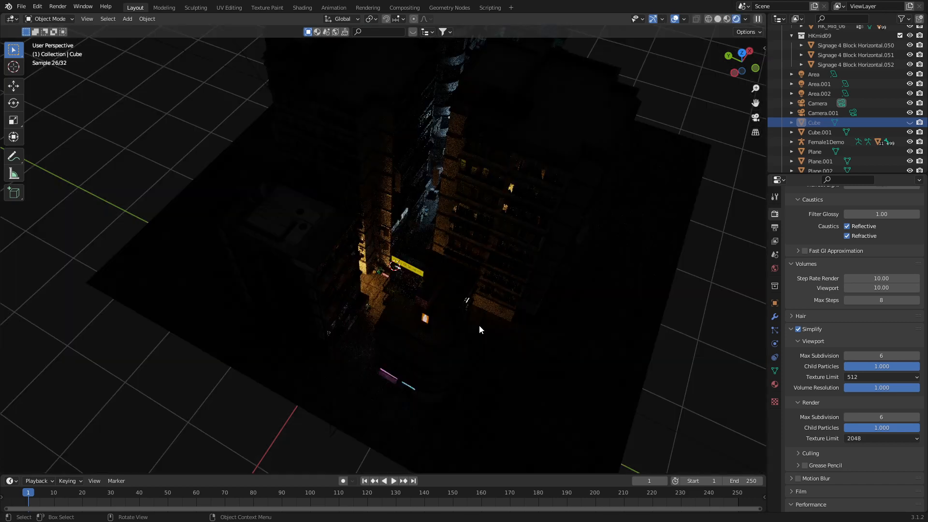